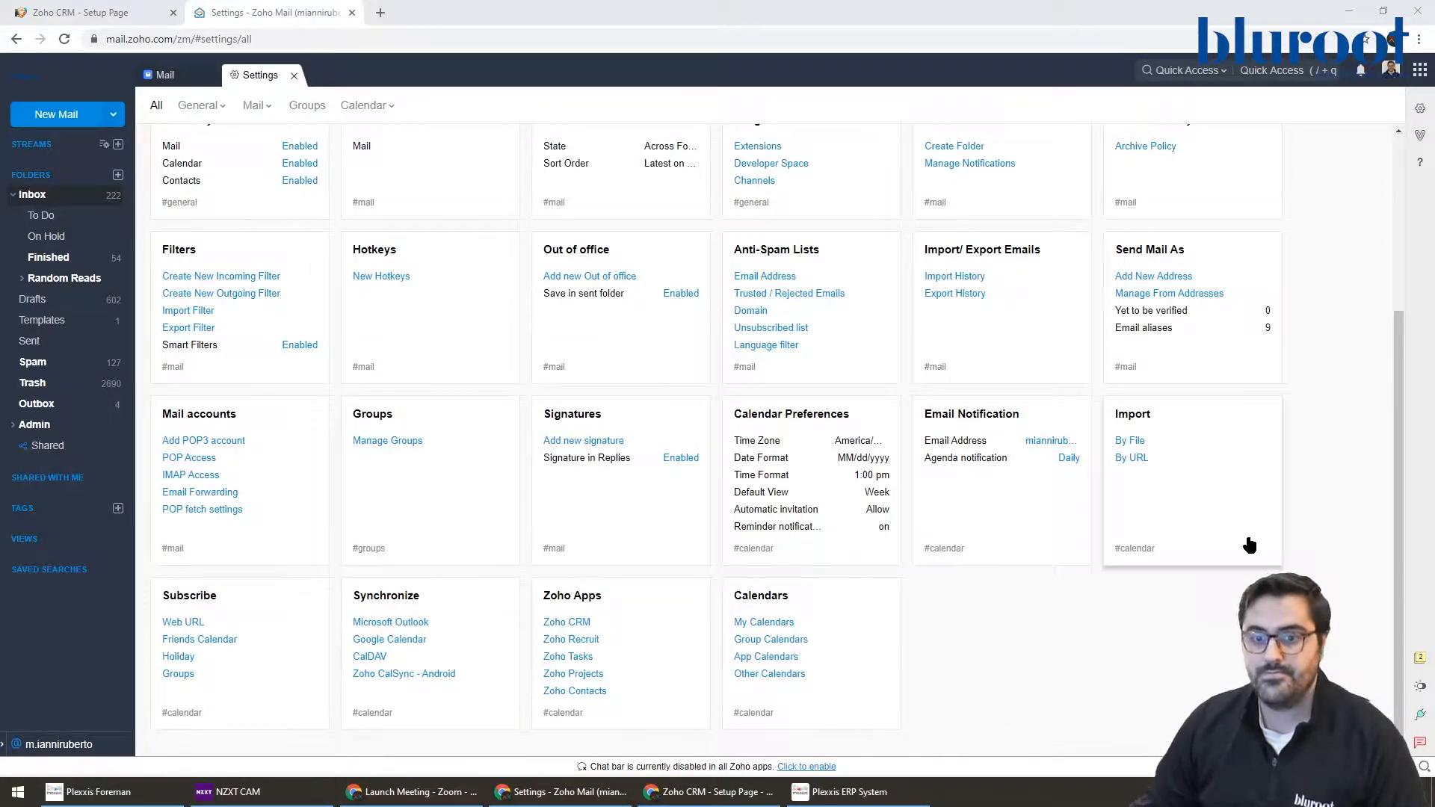
pyautogui.moveTo(1306, 539)
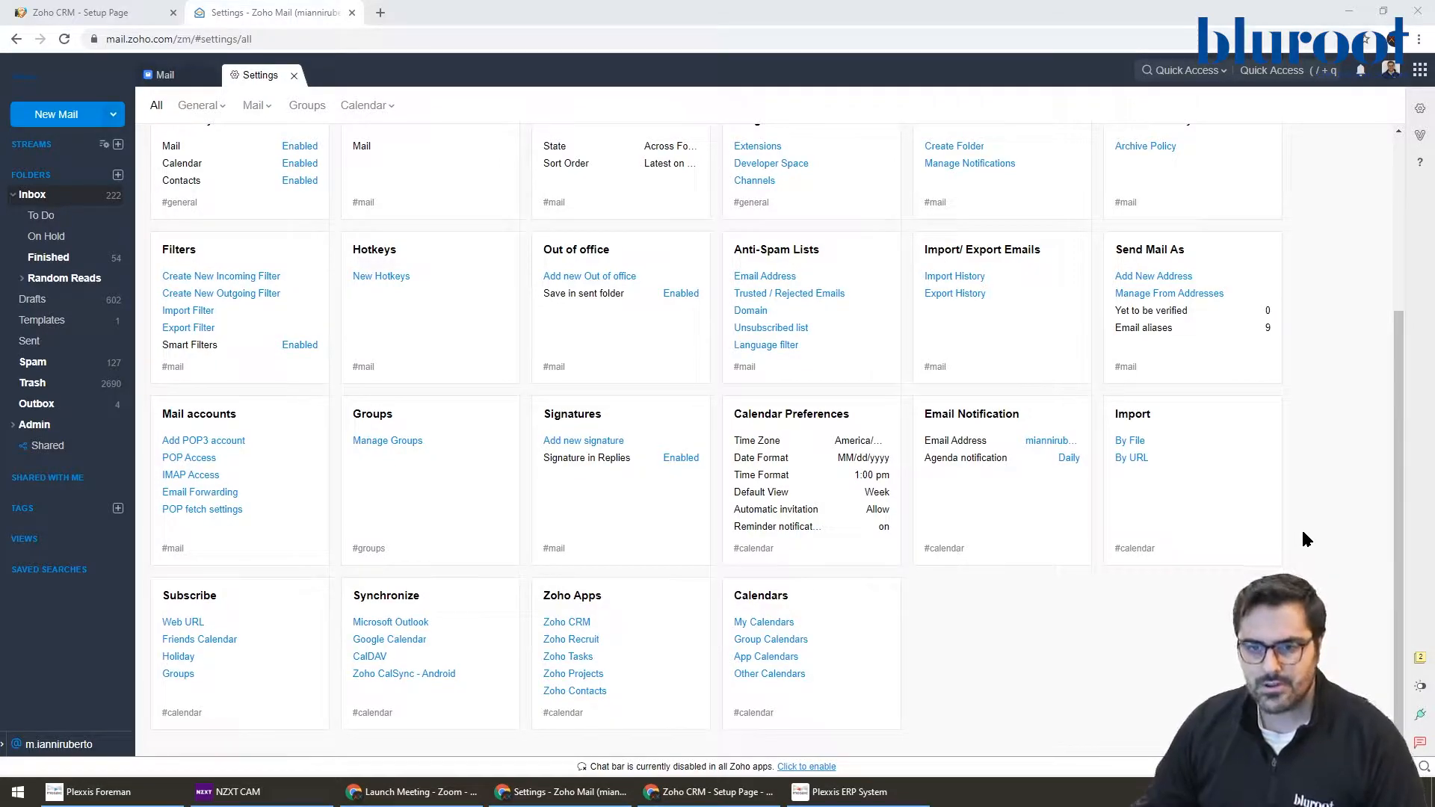
pyautogui.moveTo(961, 235)
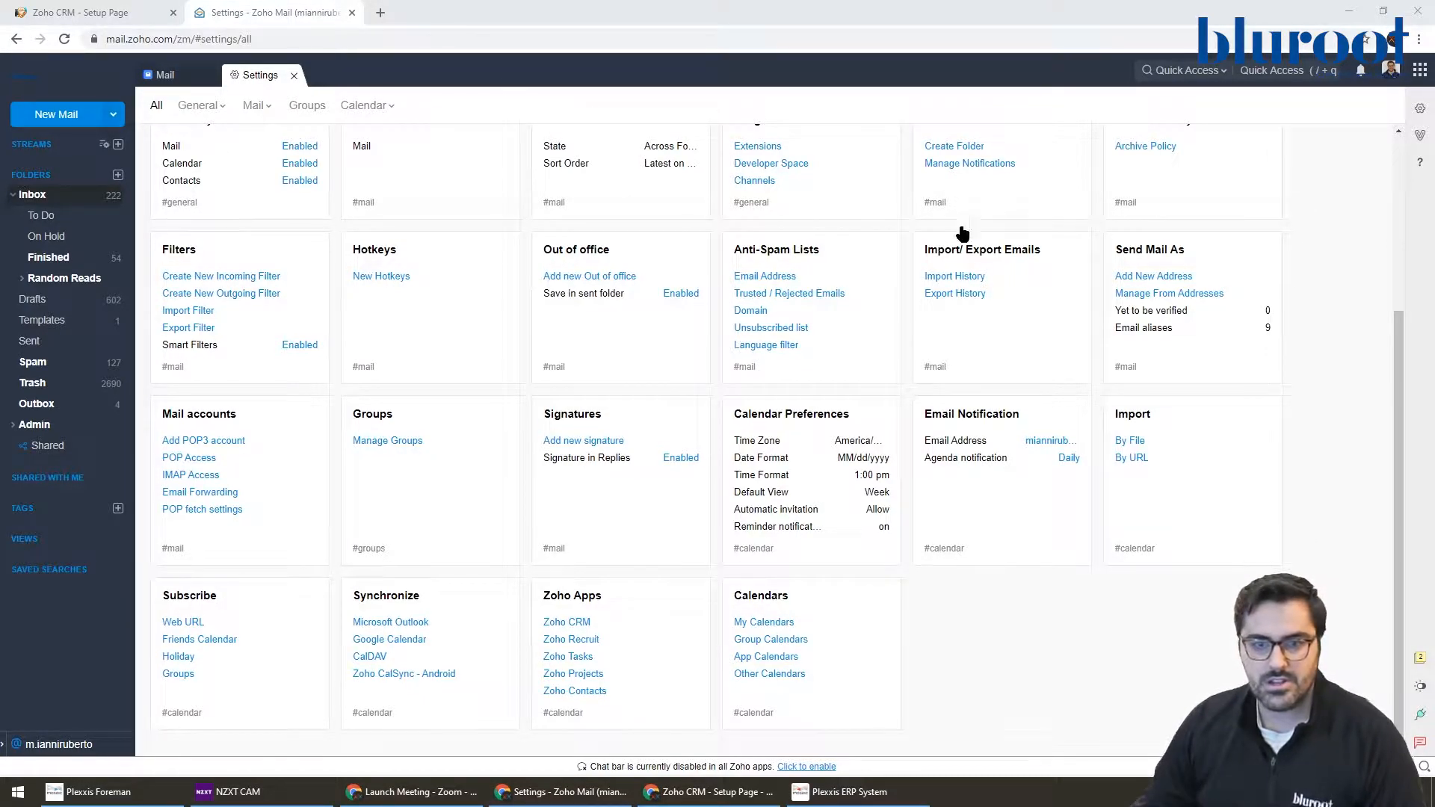
pyautogui.moveTo(1422, 109)
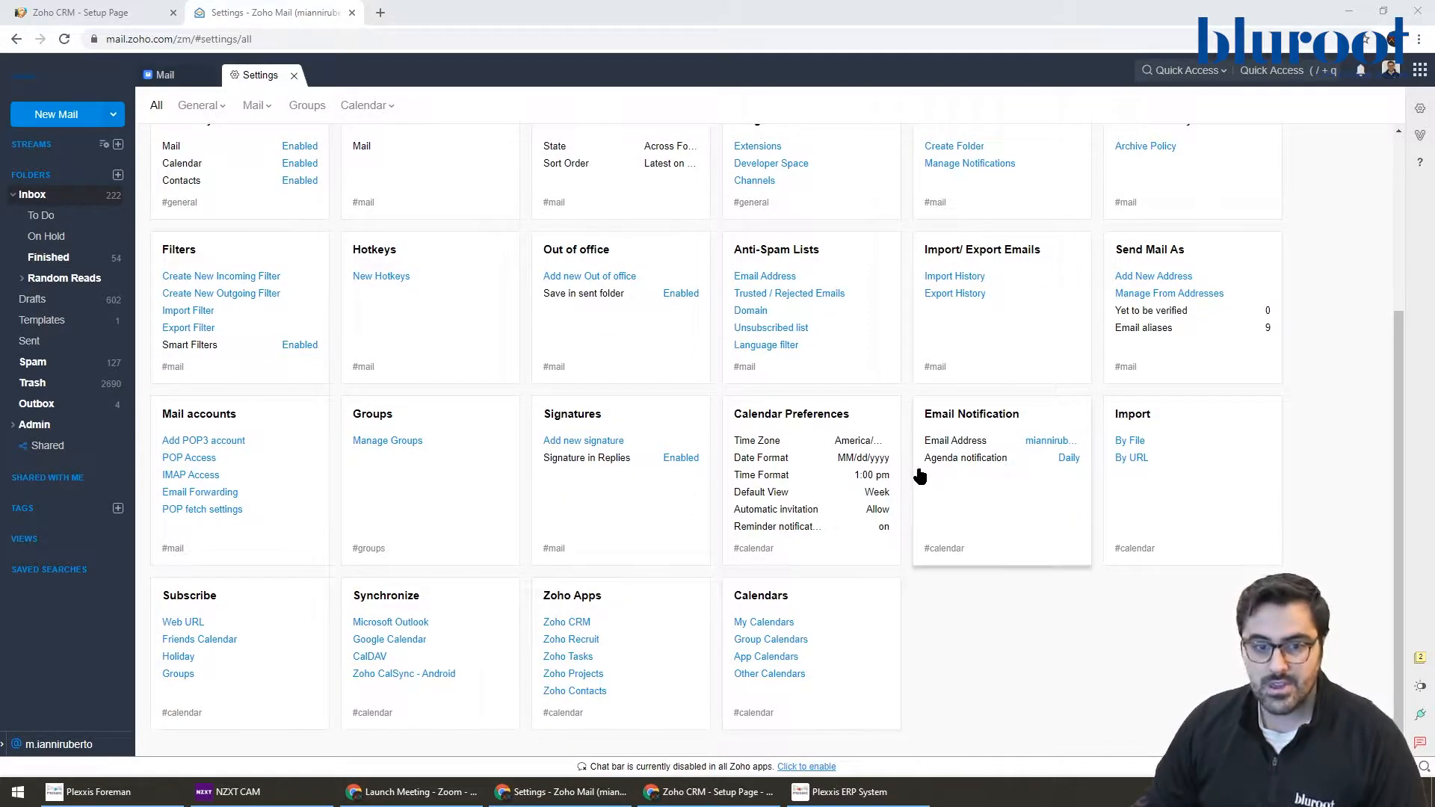
pyautogui.moveTo(777, 484)
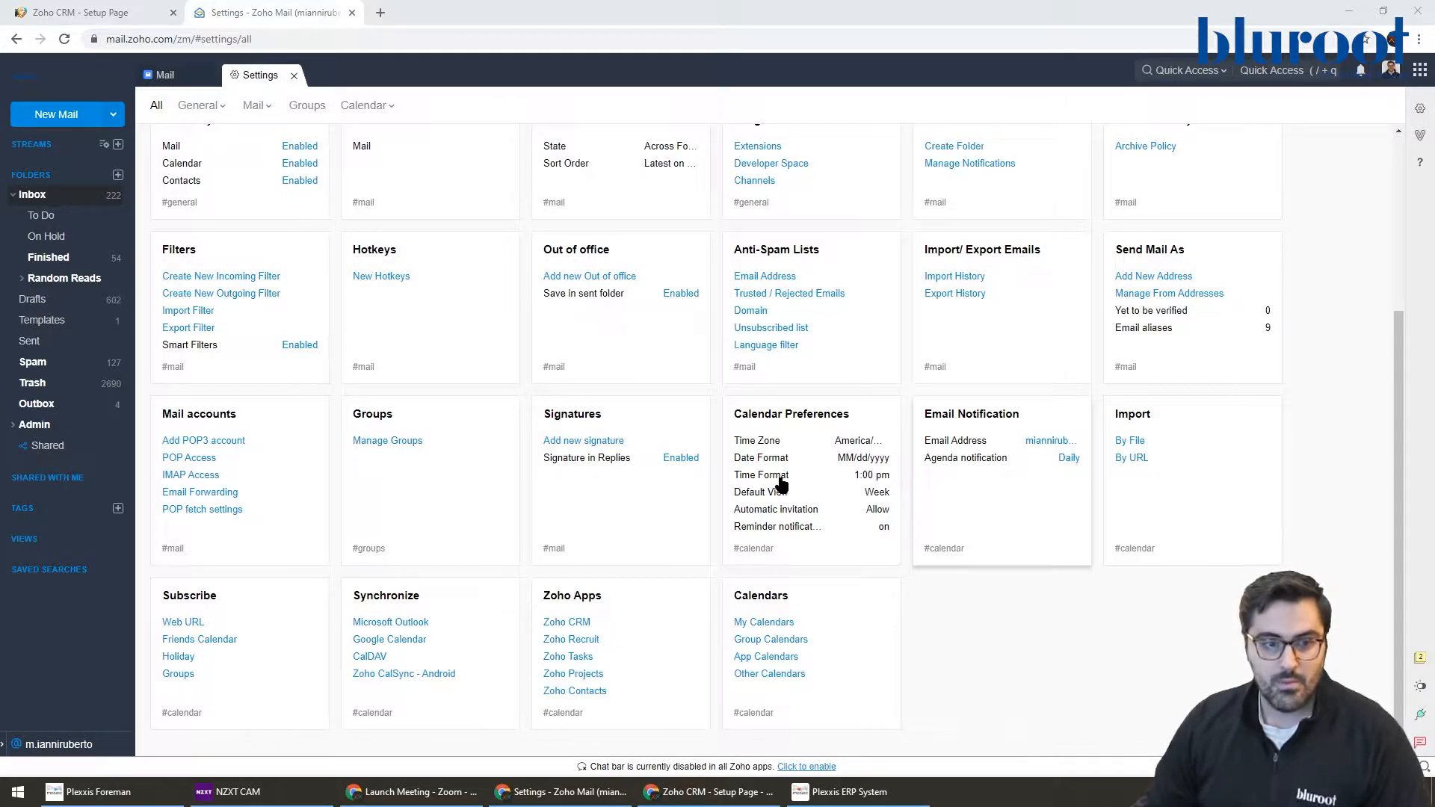
pyautogui.moveTo(225, 423)
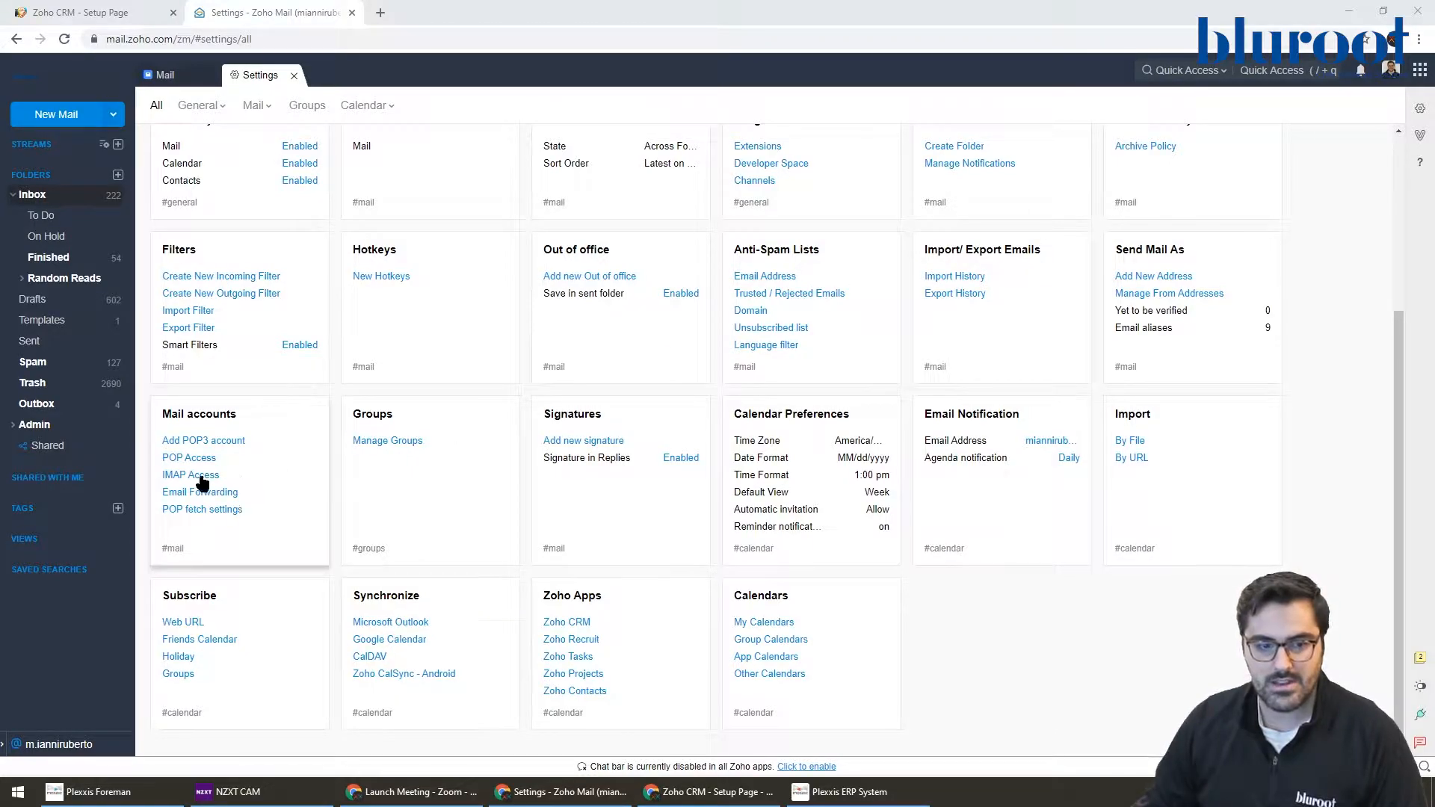
# Show the account's IMAP Access settings with IMAP enabled, imappro.zoho.com:993 and smtp.zoho.com:465
pyautogui.click(190, 474)
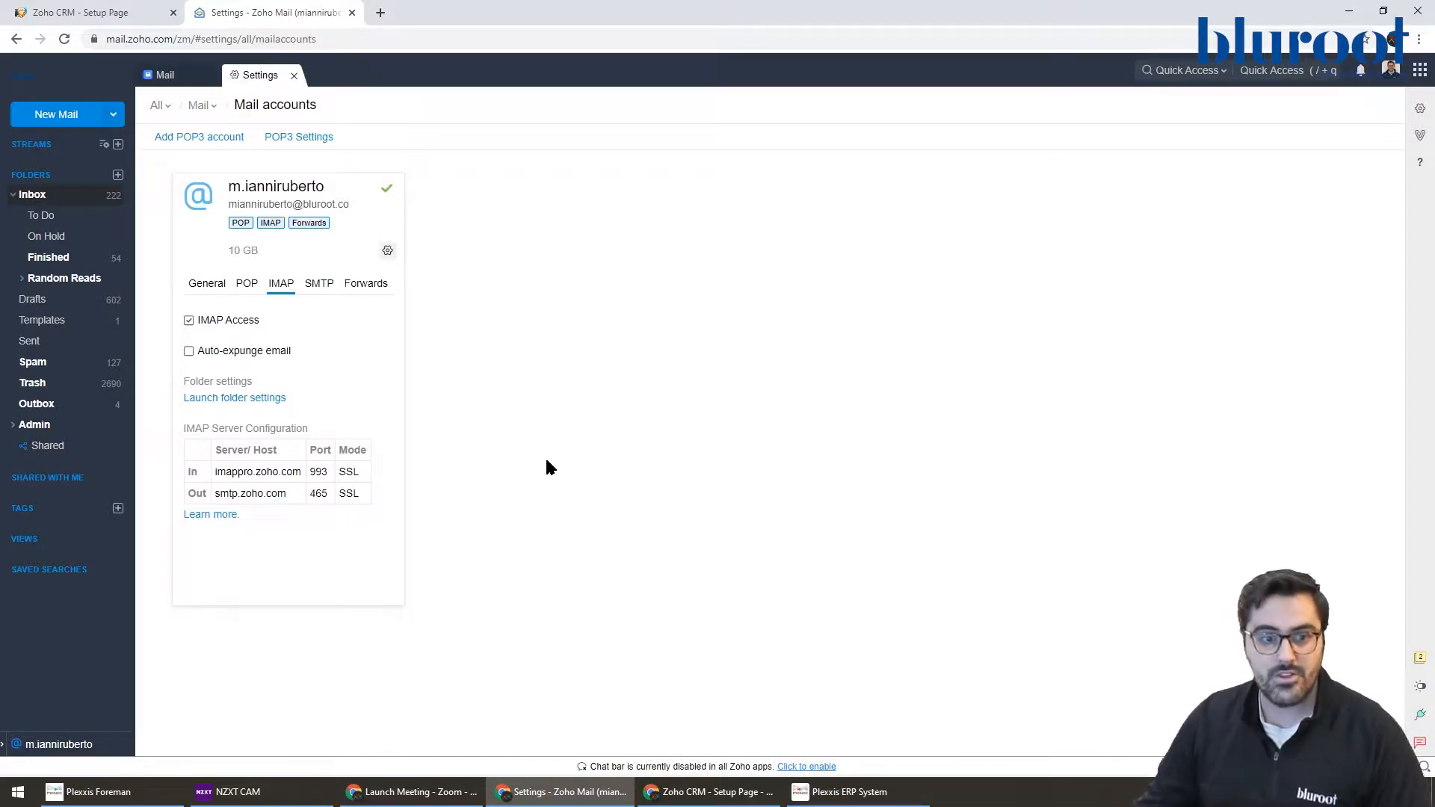
pyautogui.moveTo(281, 283)
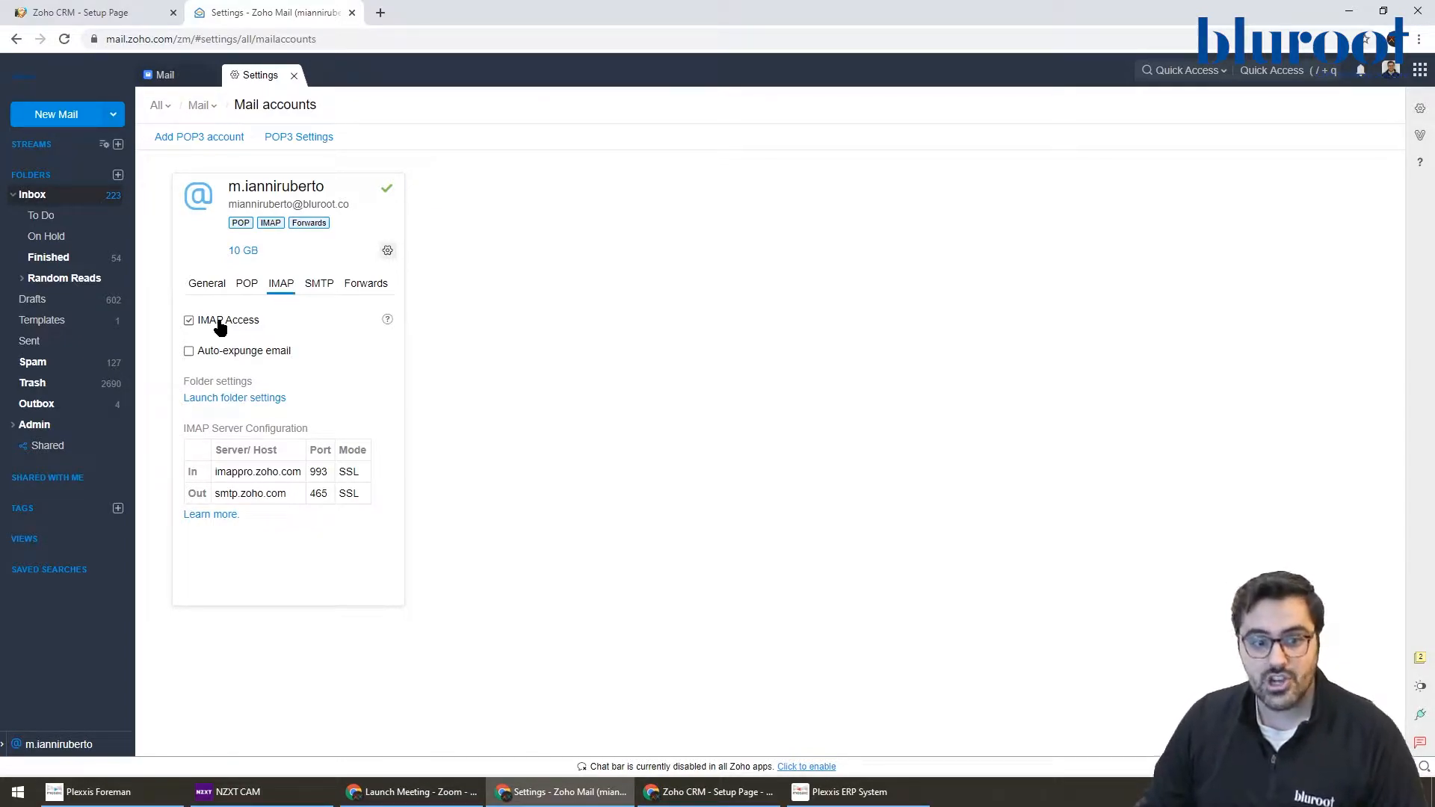
pyautogui.moveTo(327, 521)
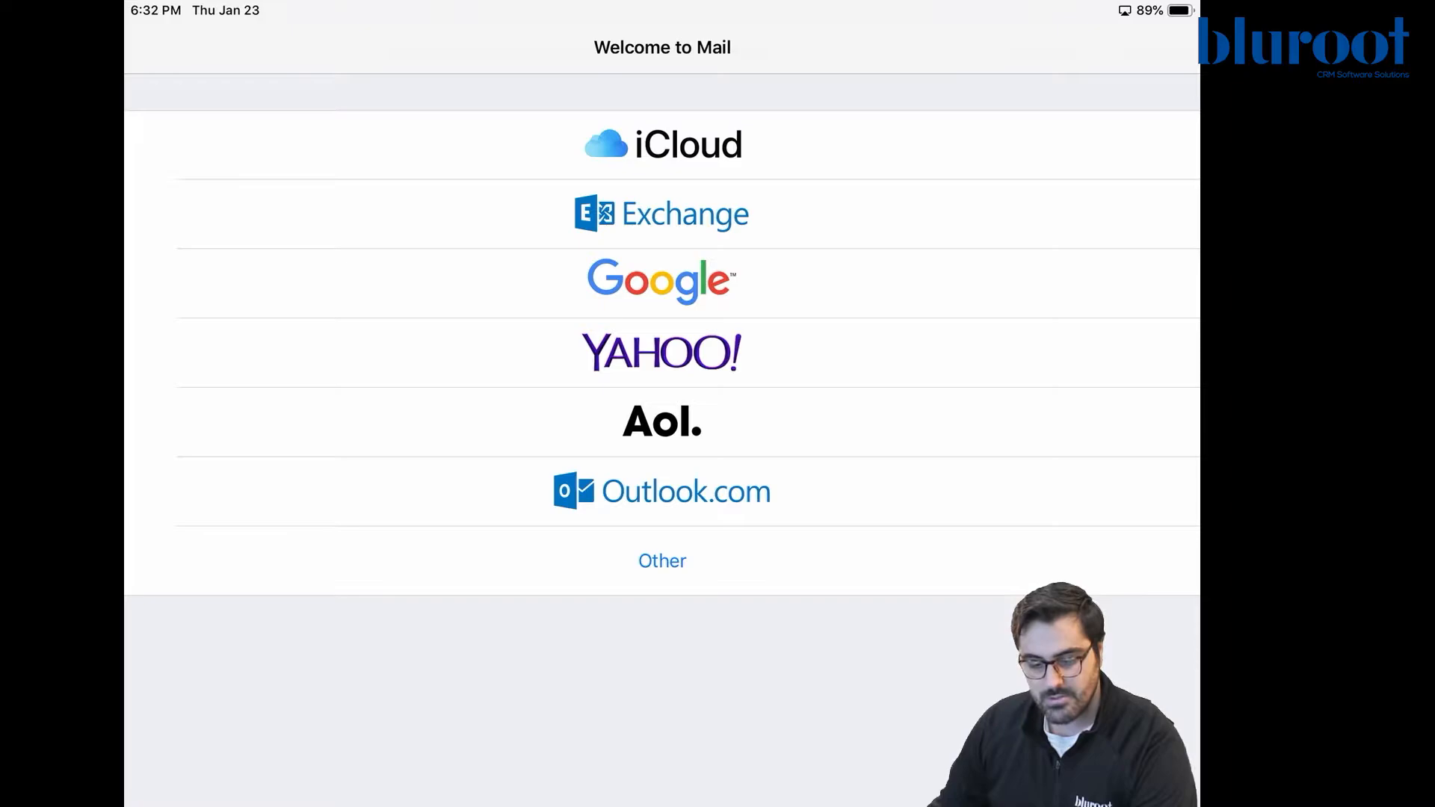
# Choose the Other provider type to start a new Mail account
pyautogui.click(662, 561)
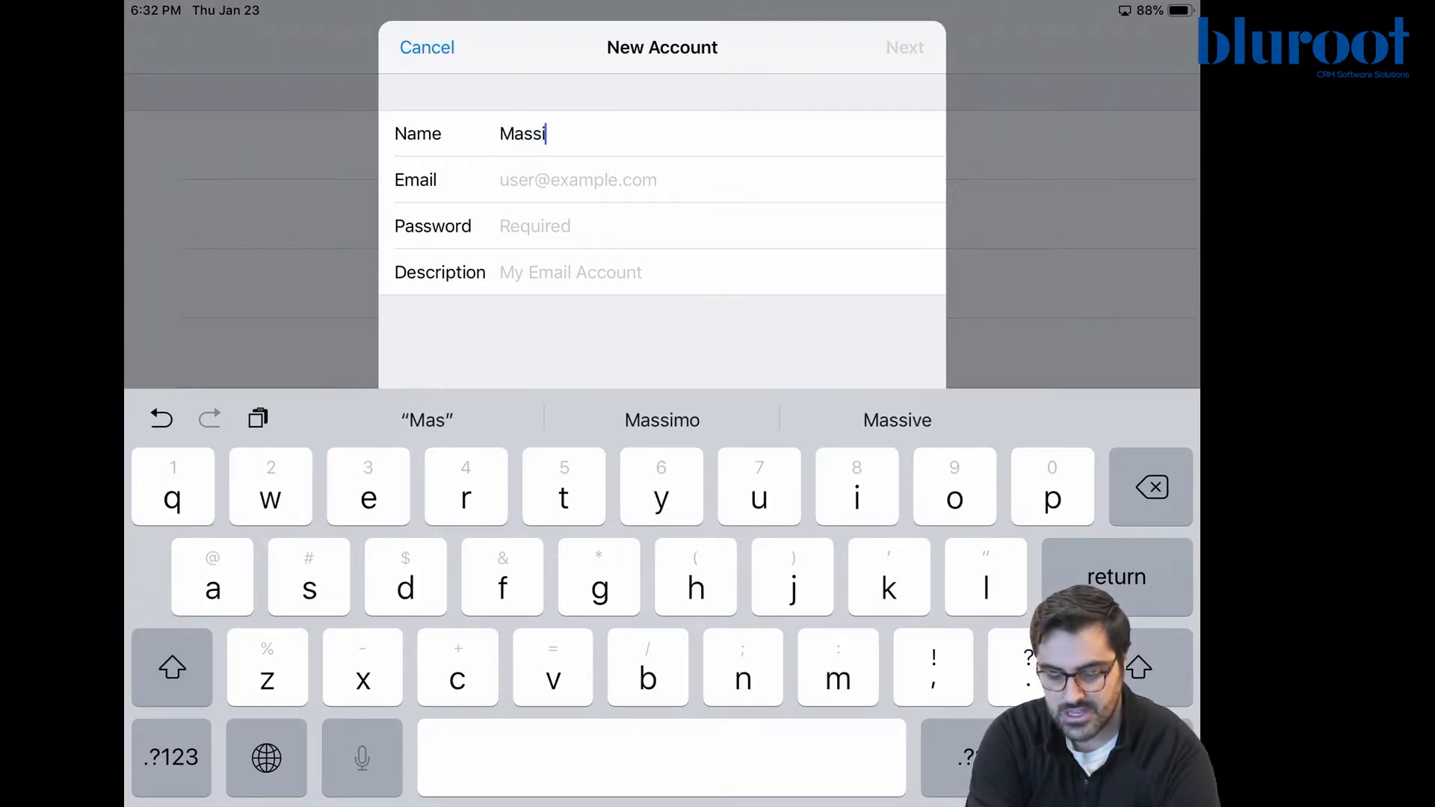
# Enter the name, email, pasted password and 'bluroot' description, then continue to server settings
pyautogui.click(663, 420)
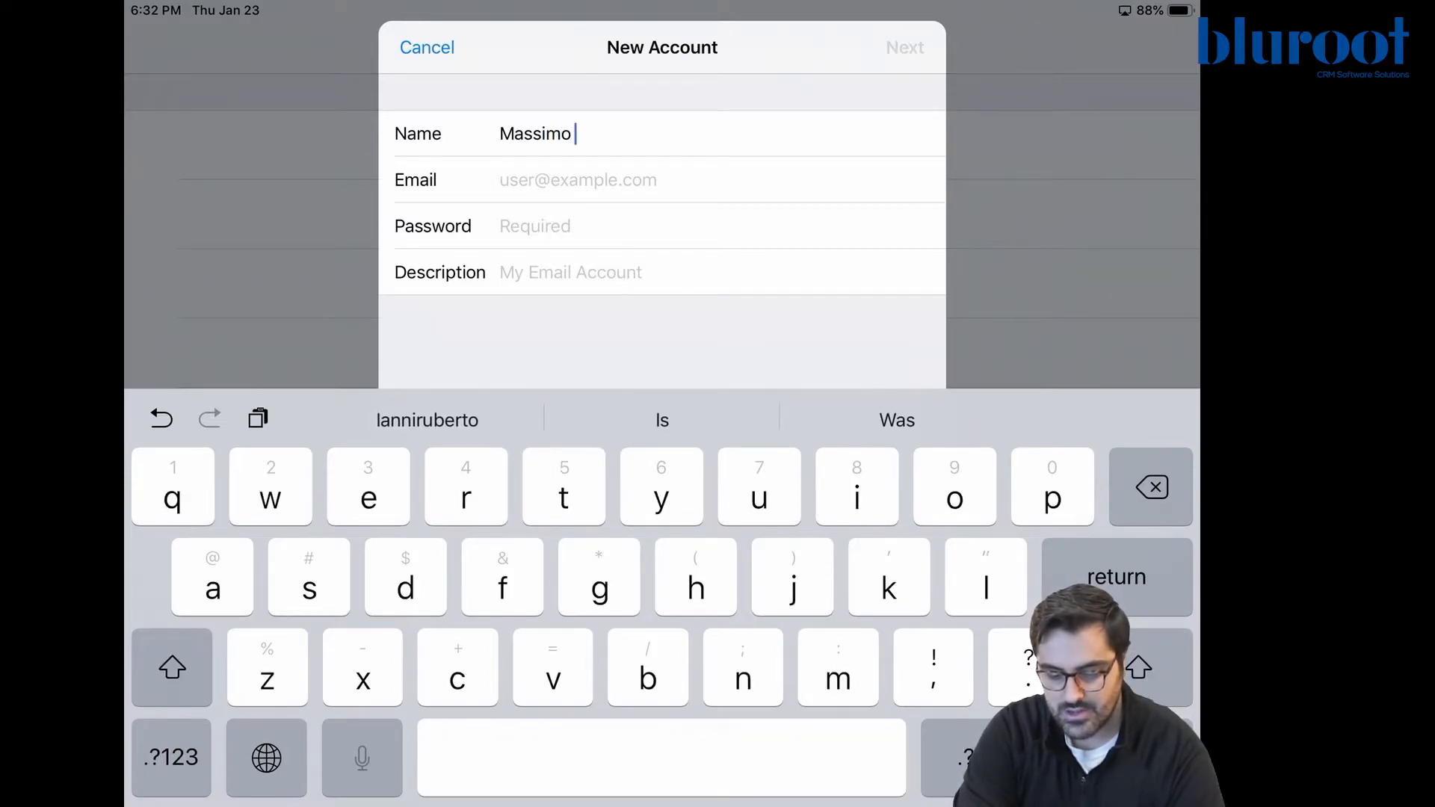
pyautogui.write('Iann')
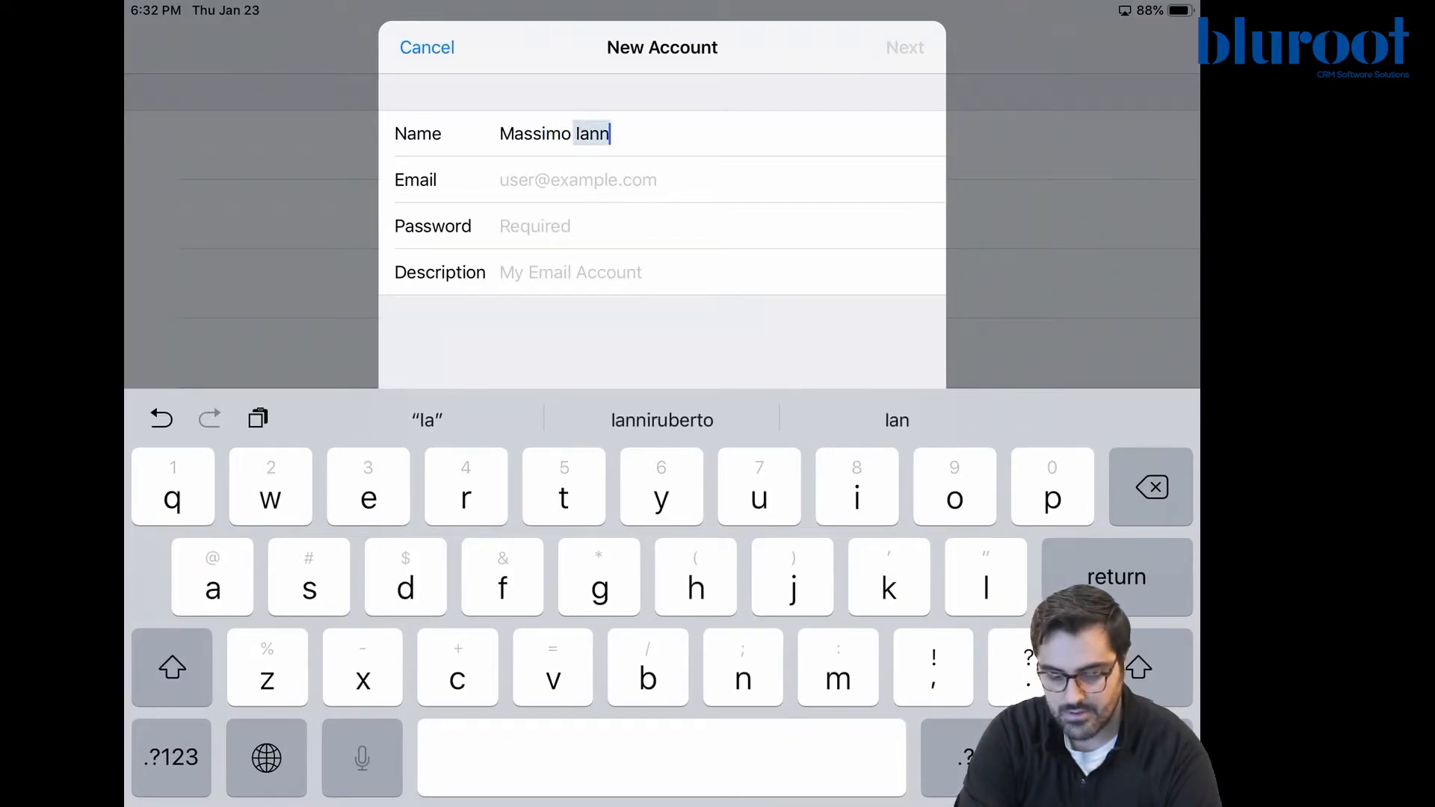
pyautogui.click(661, 420)
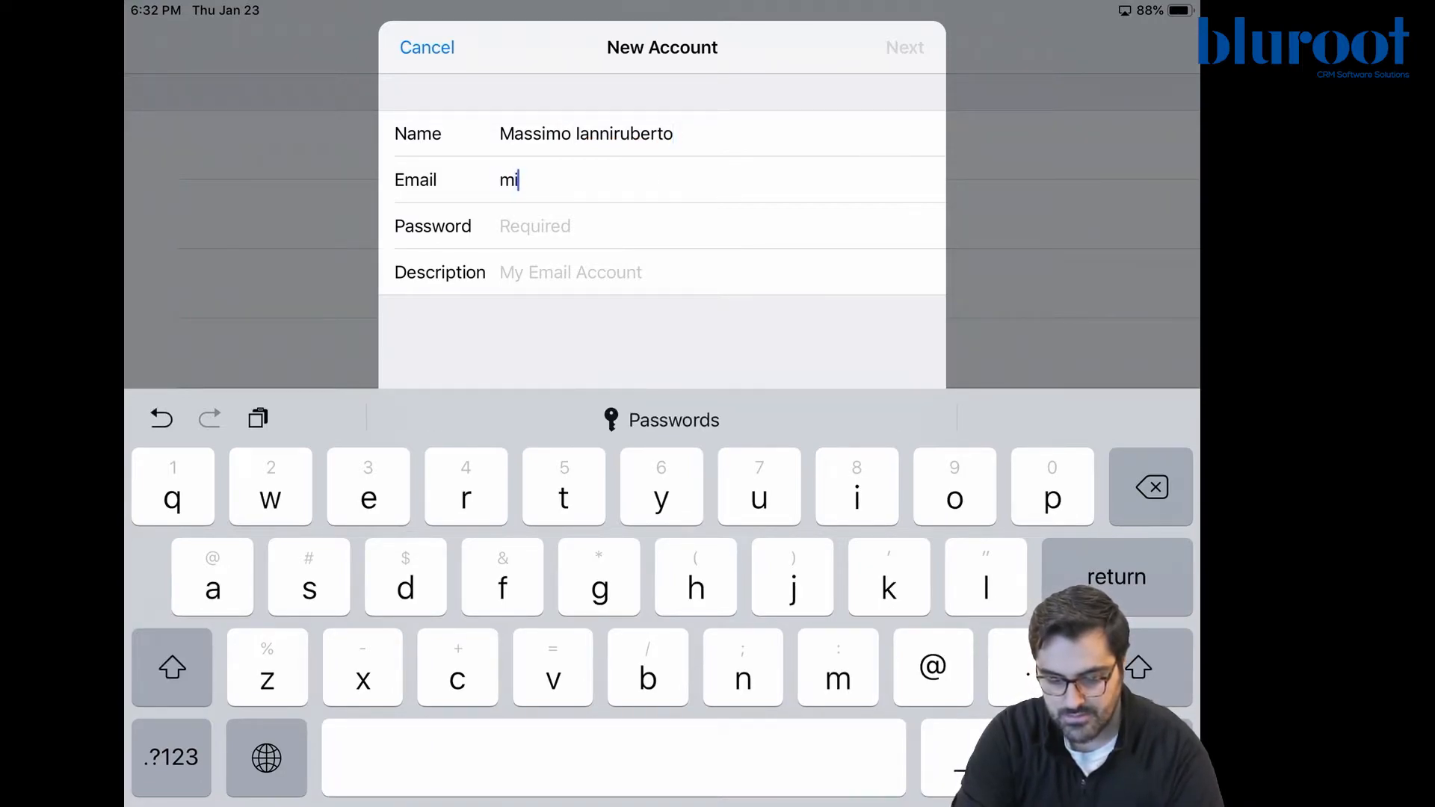
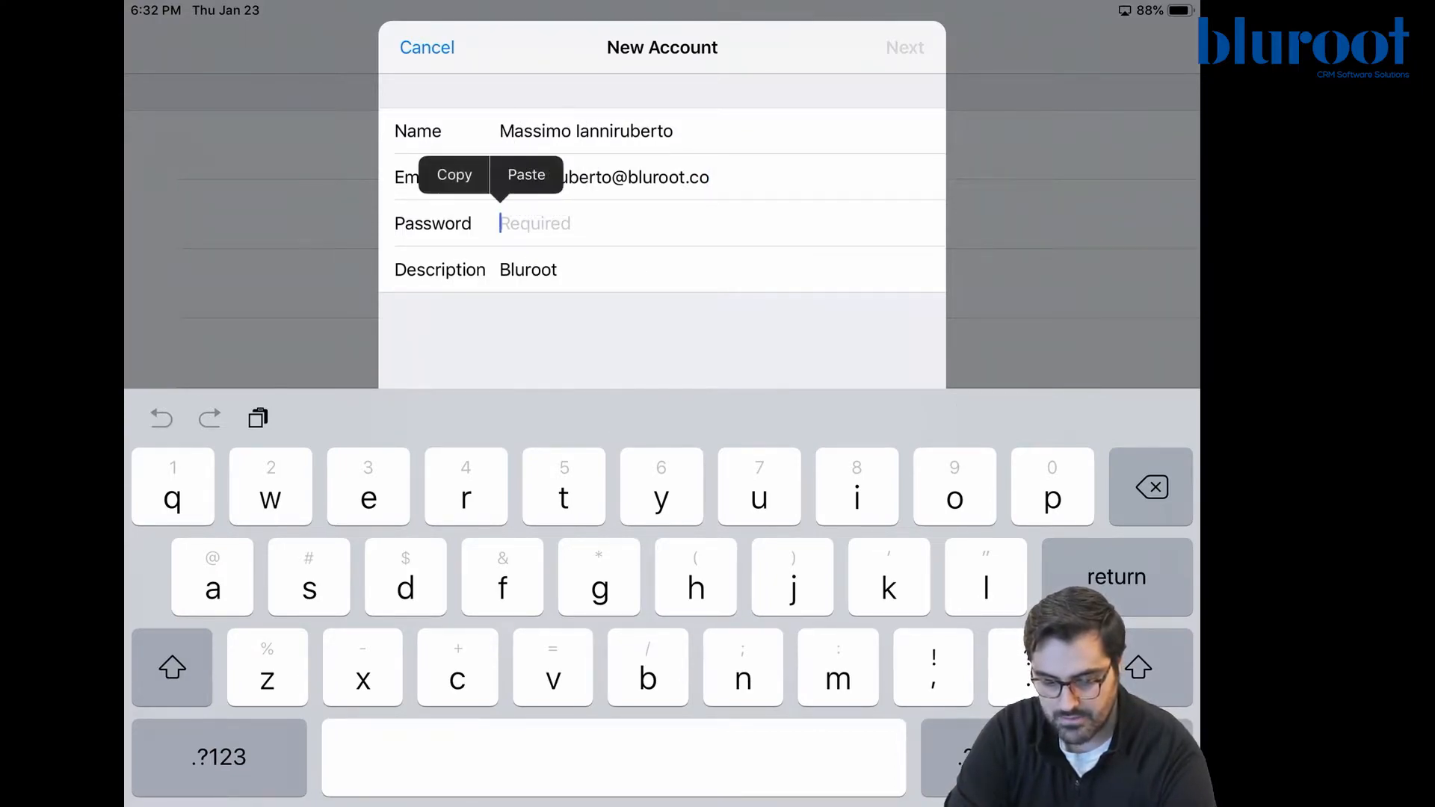
pyautogui.click(526, 175)
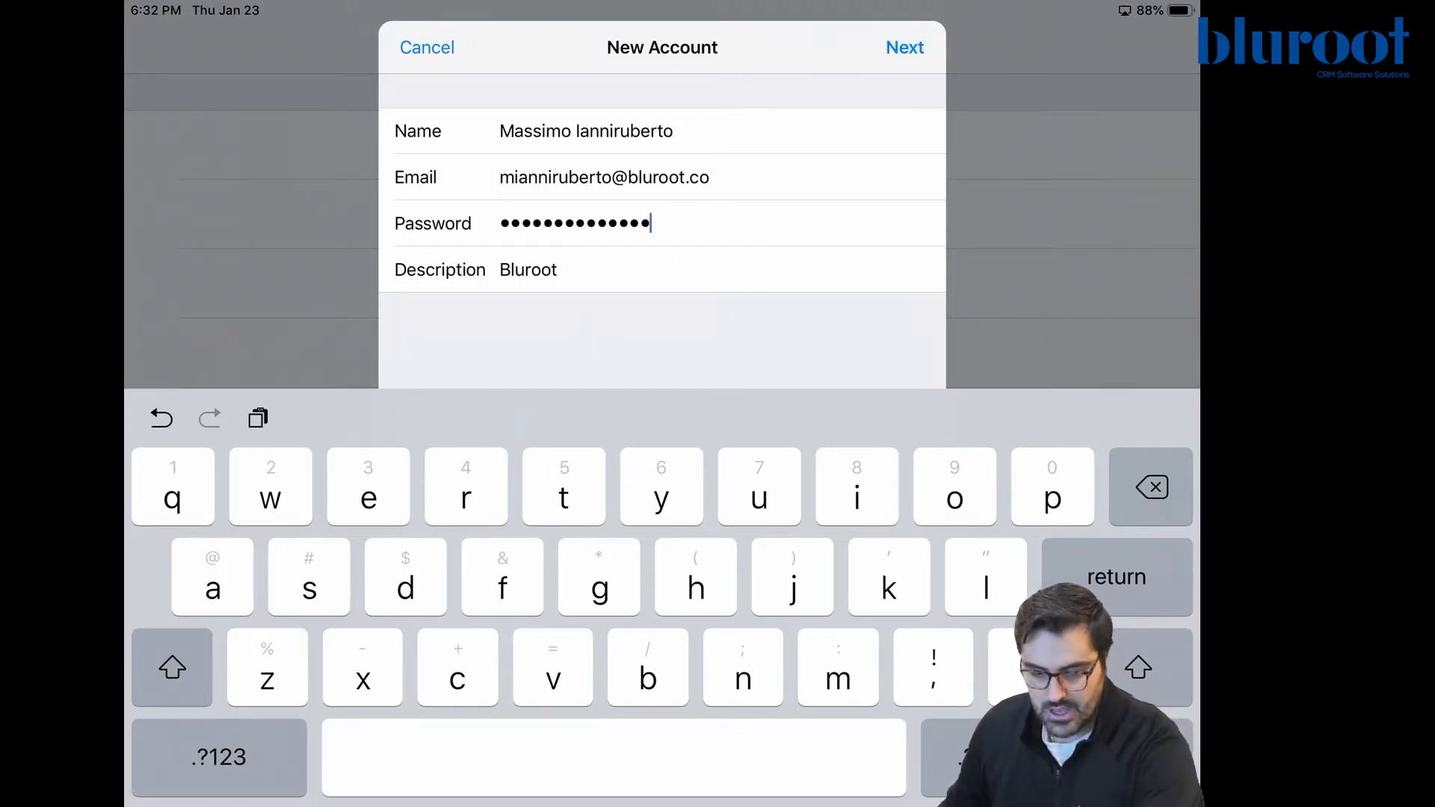
pyautogui.click(902, 48)
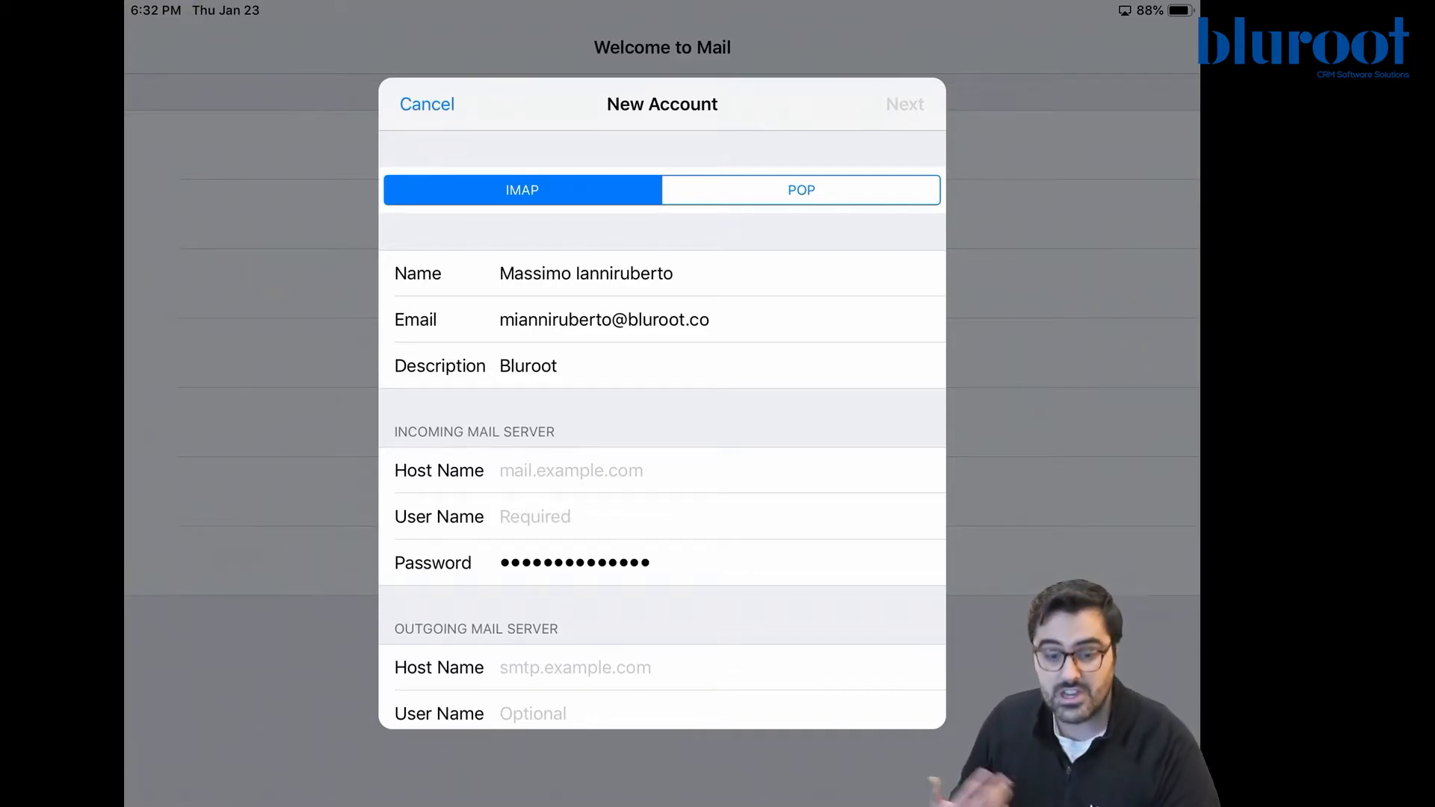
# Enter imappro.zoho.com as incoming host and the bluroot email address as user name
pyautogui.click(570, 471)
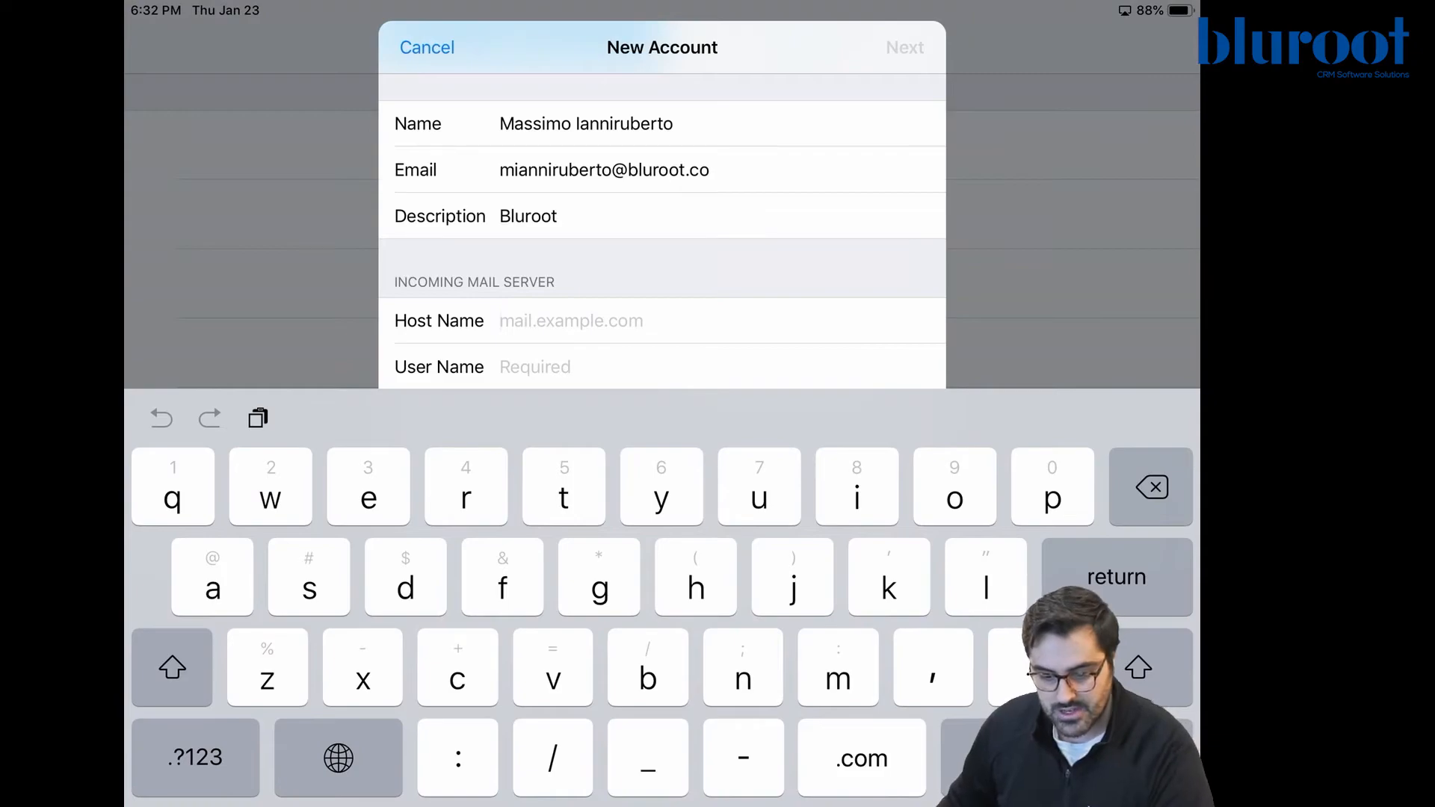
pyautogui.write('imappr')
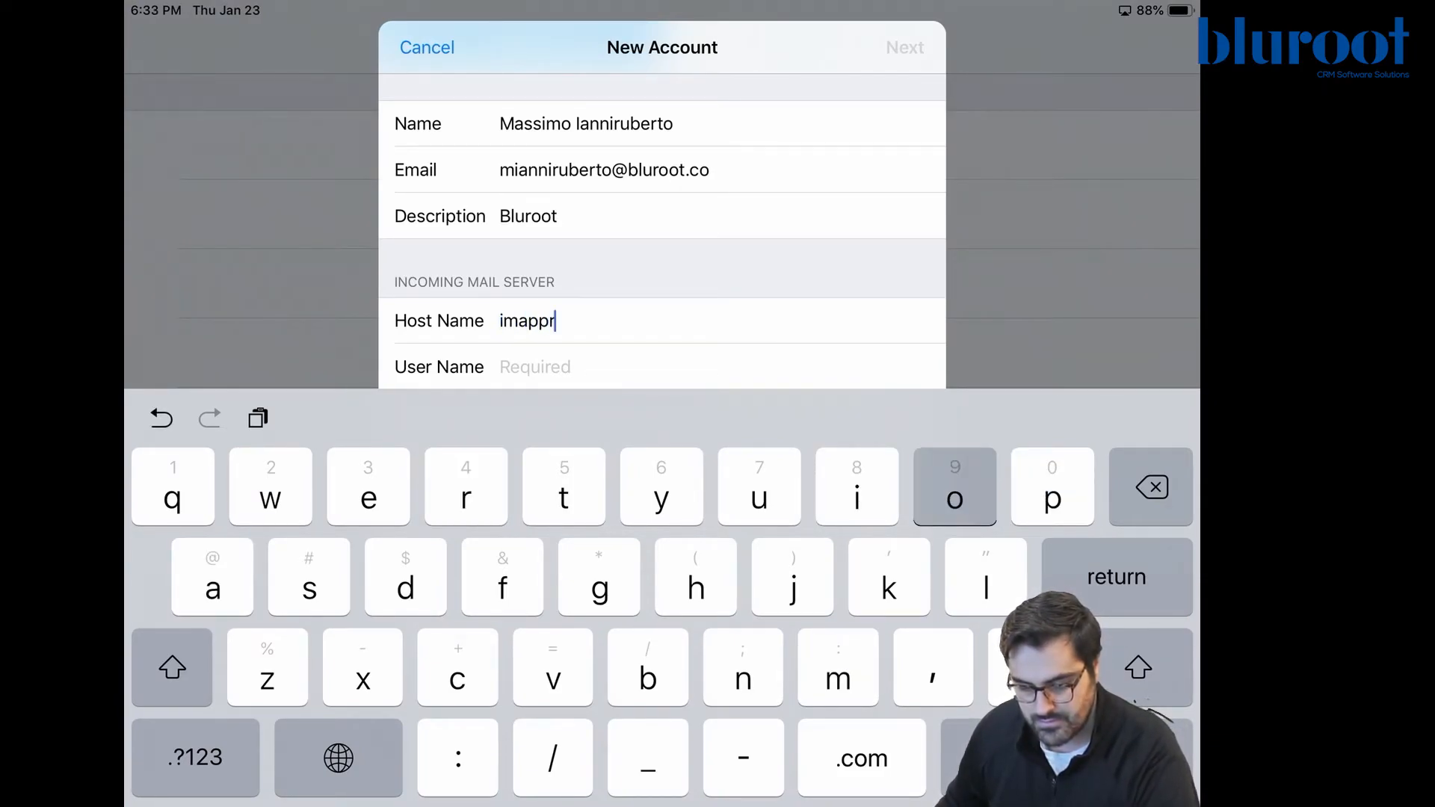
pyautogui.write('o.z')
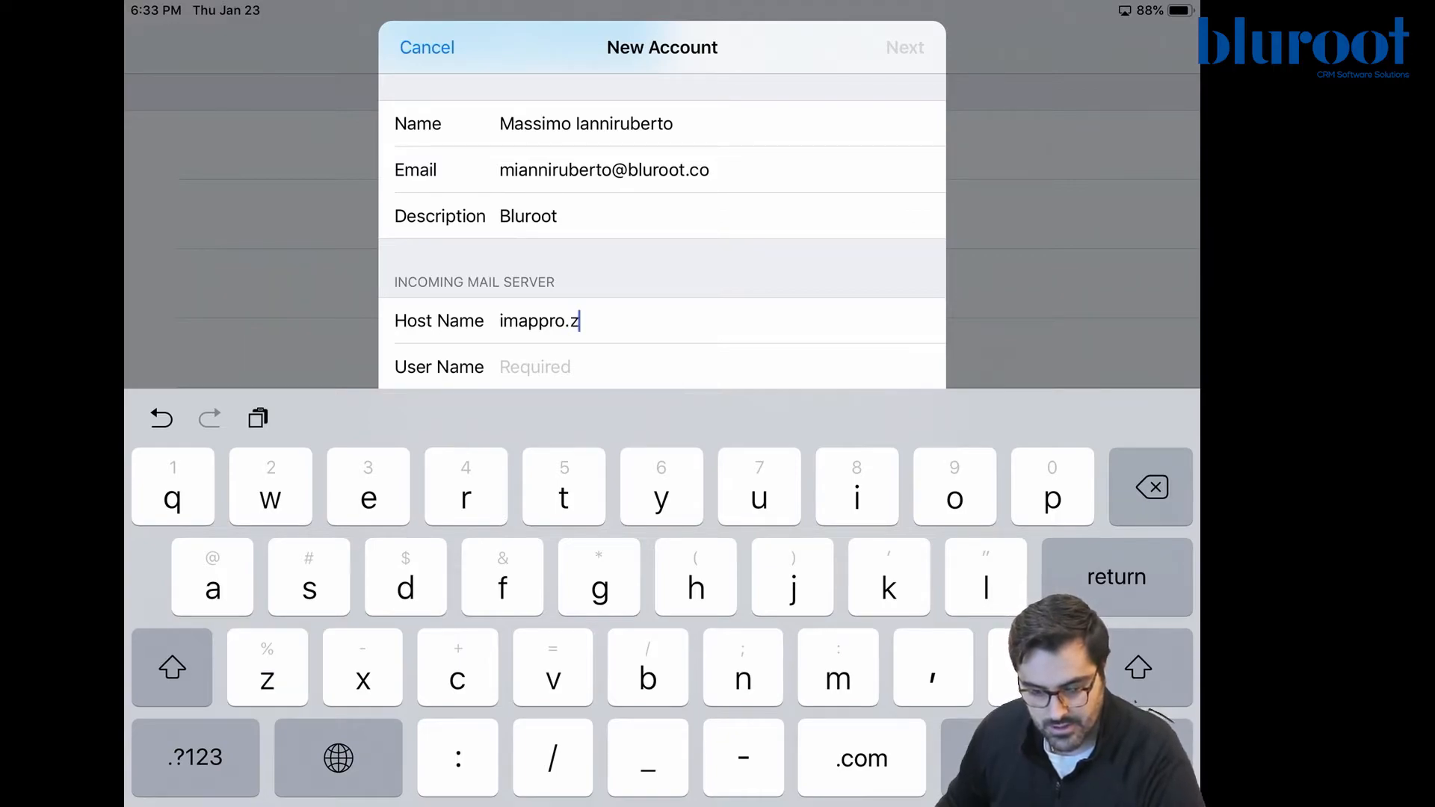
pyautogui.write('oho.com')
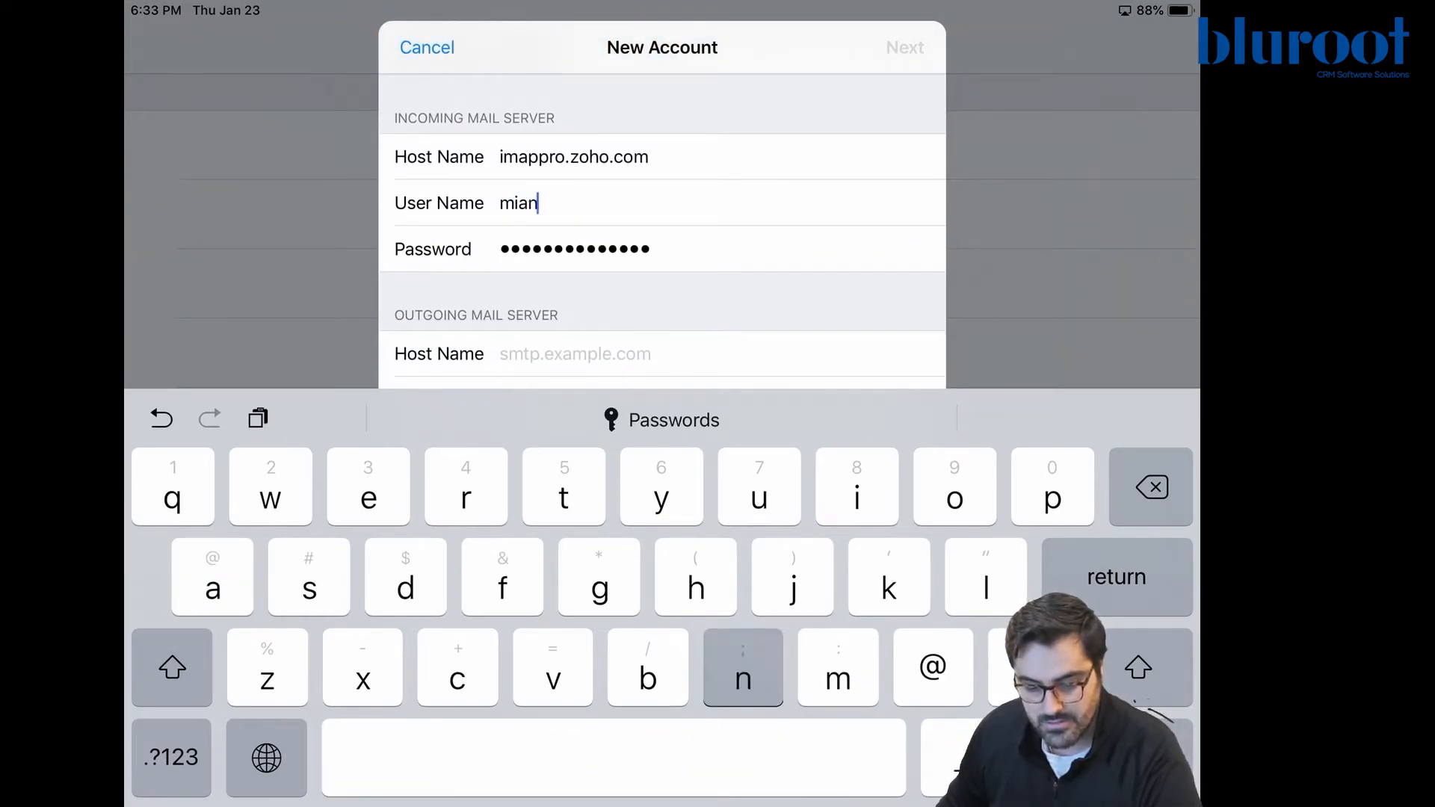
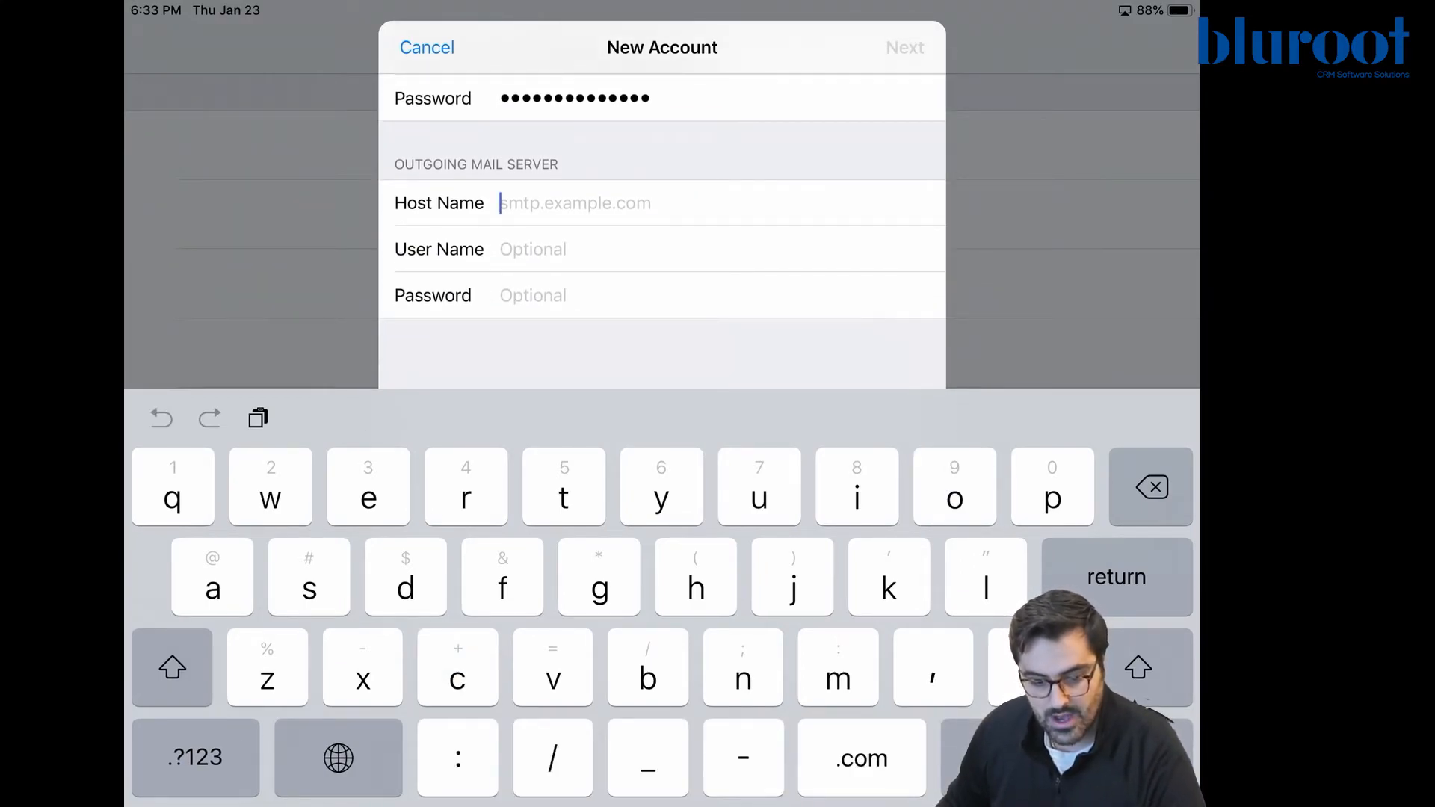
# Enter smtp.zoho.com as outgoing host and the bluroot email address as user name
pyautogui.write('smtp')
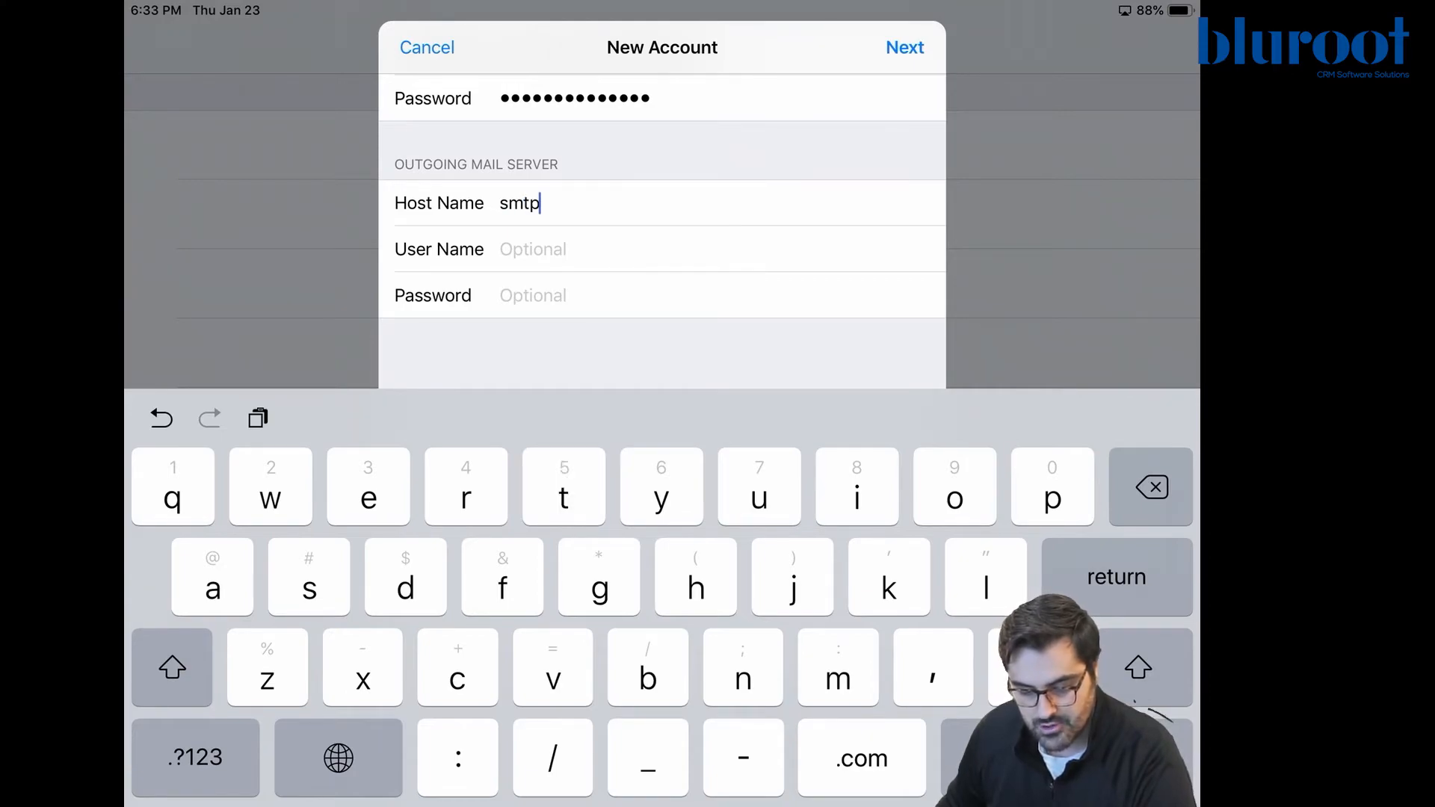
pyautogui.write('.zoho.')
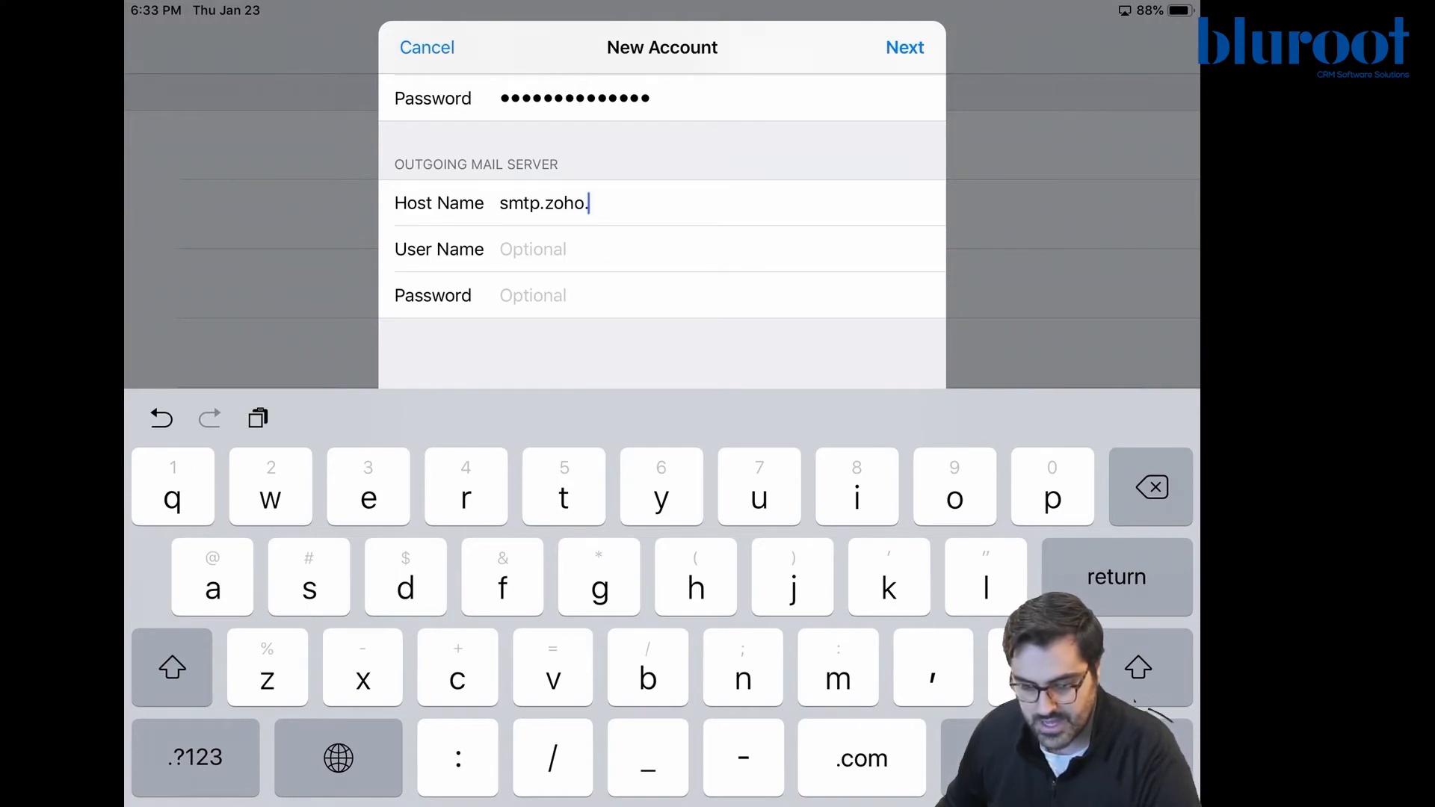
pyautogui.click(860, 758)
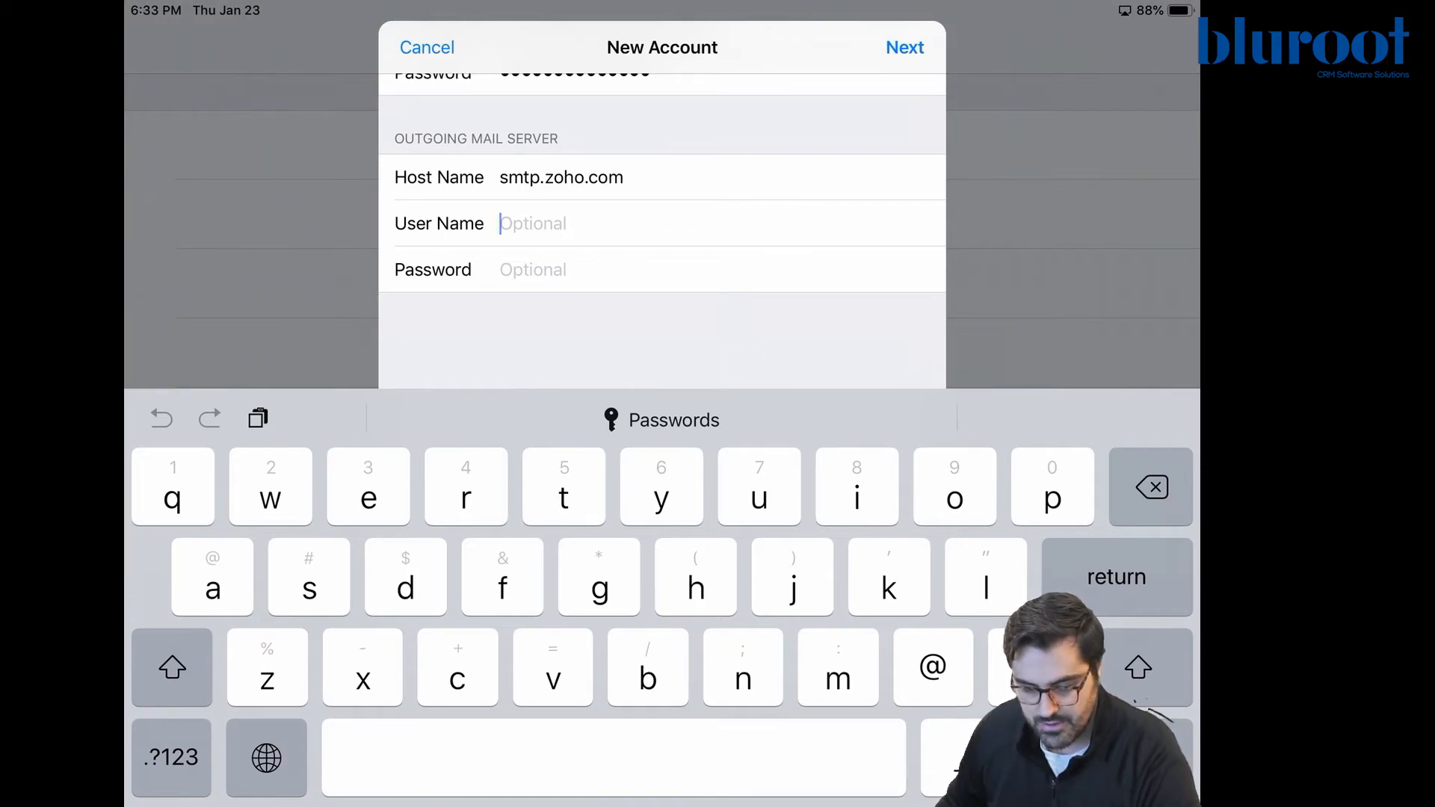
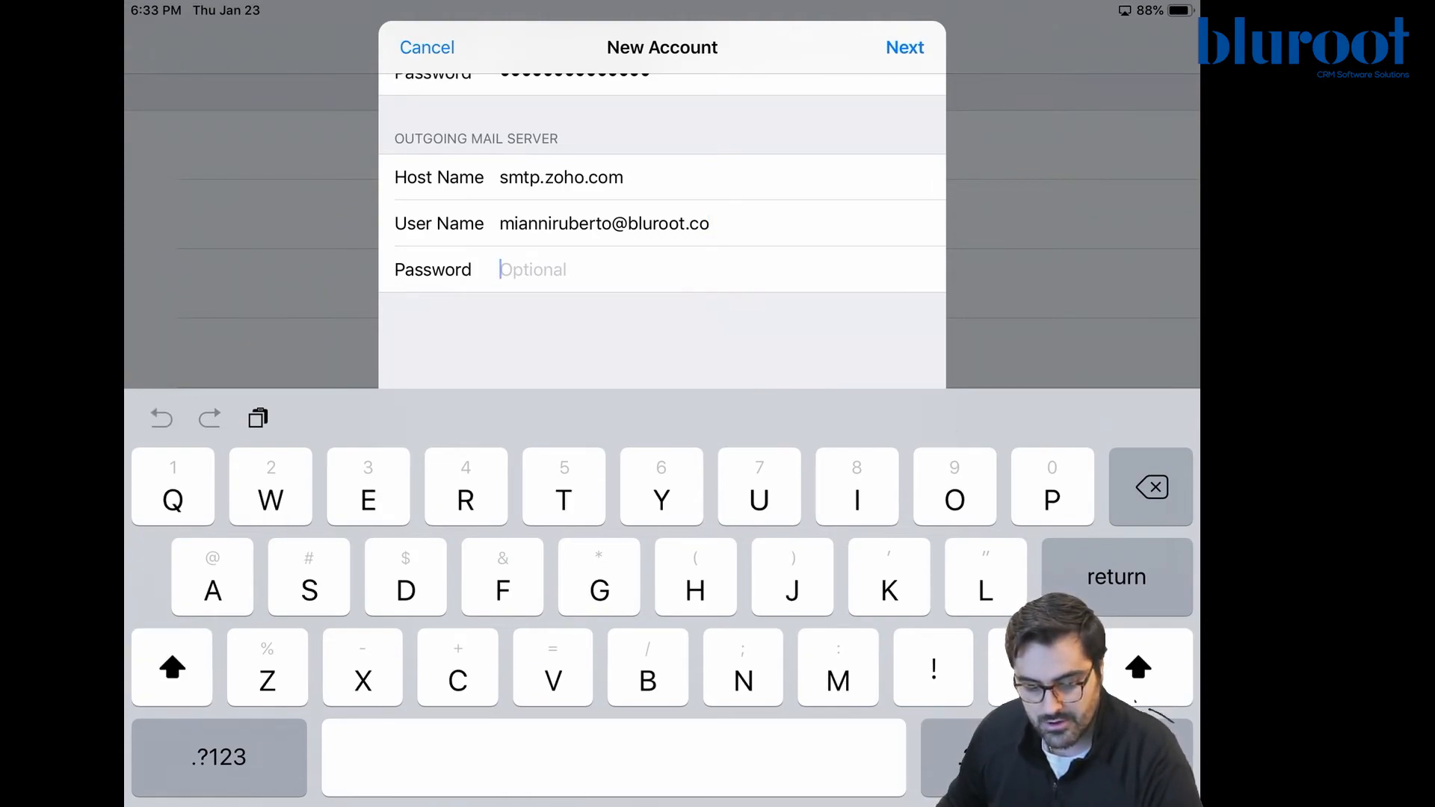
# Paste the outgoing server password and submit the account settings
pyautogui.click(532, 269)
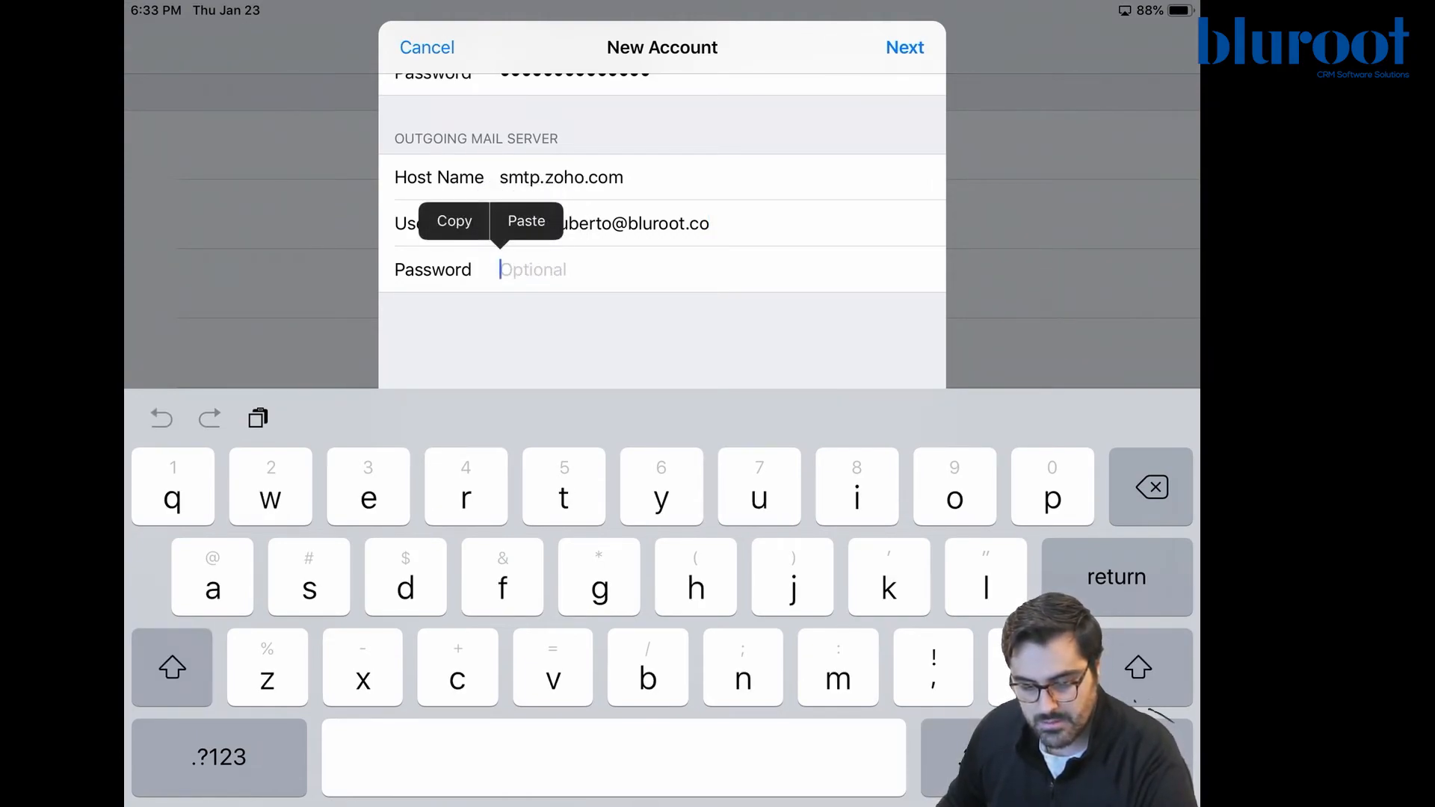
pyautogui.click(902, 46)
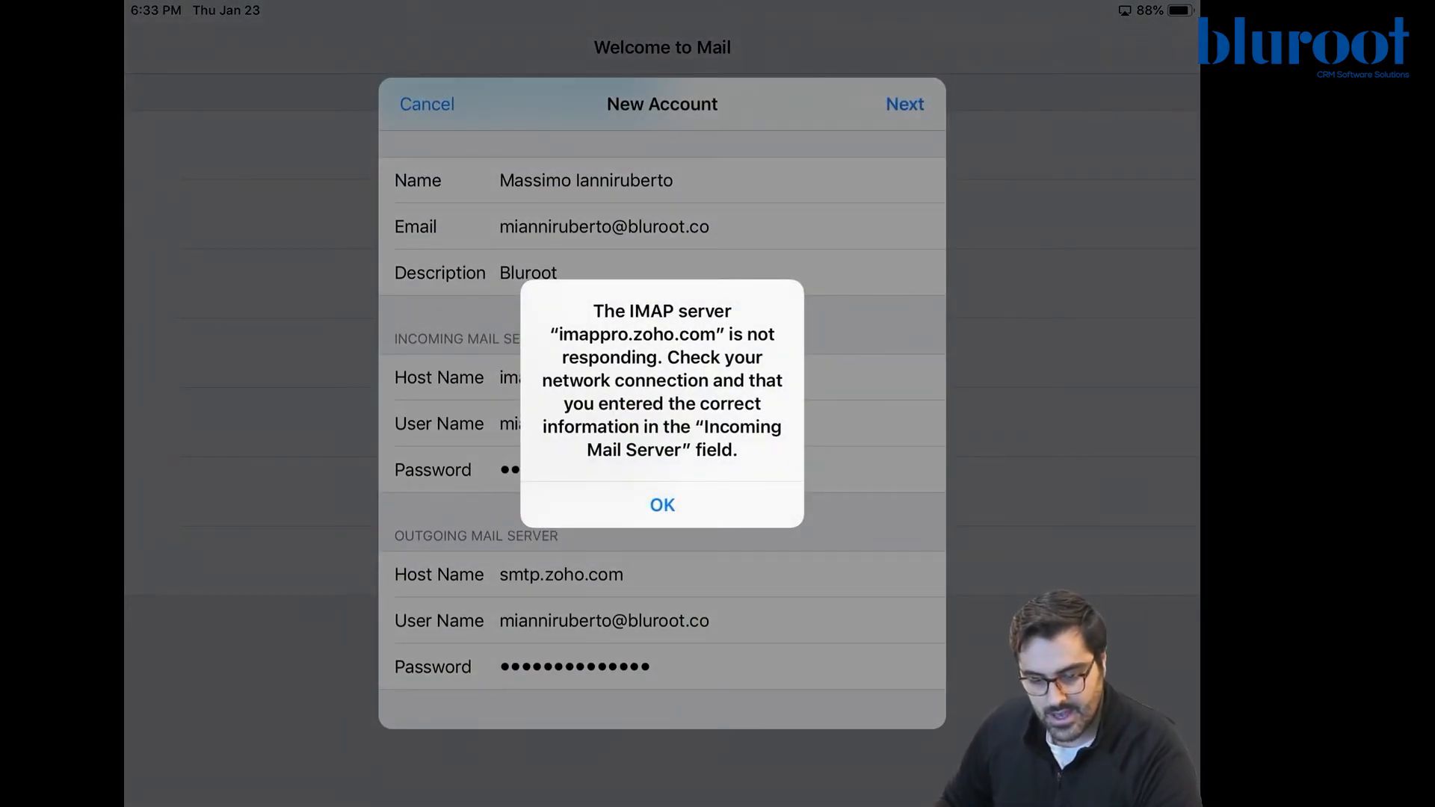
# Dismiss the IMAP server not-responding warning and resubmit the settings
pyautogui.click(663, 504)
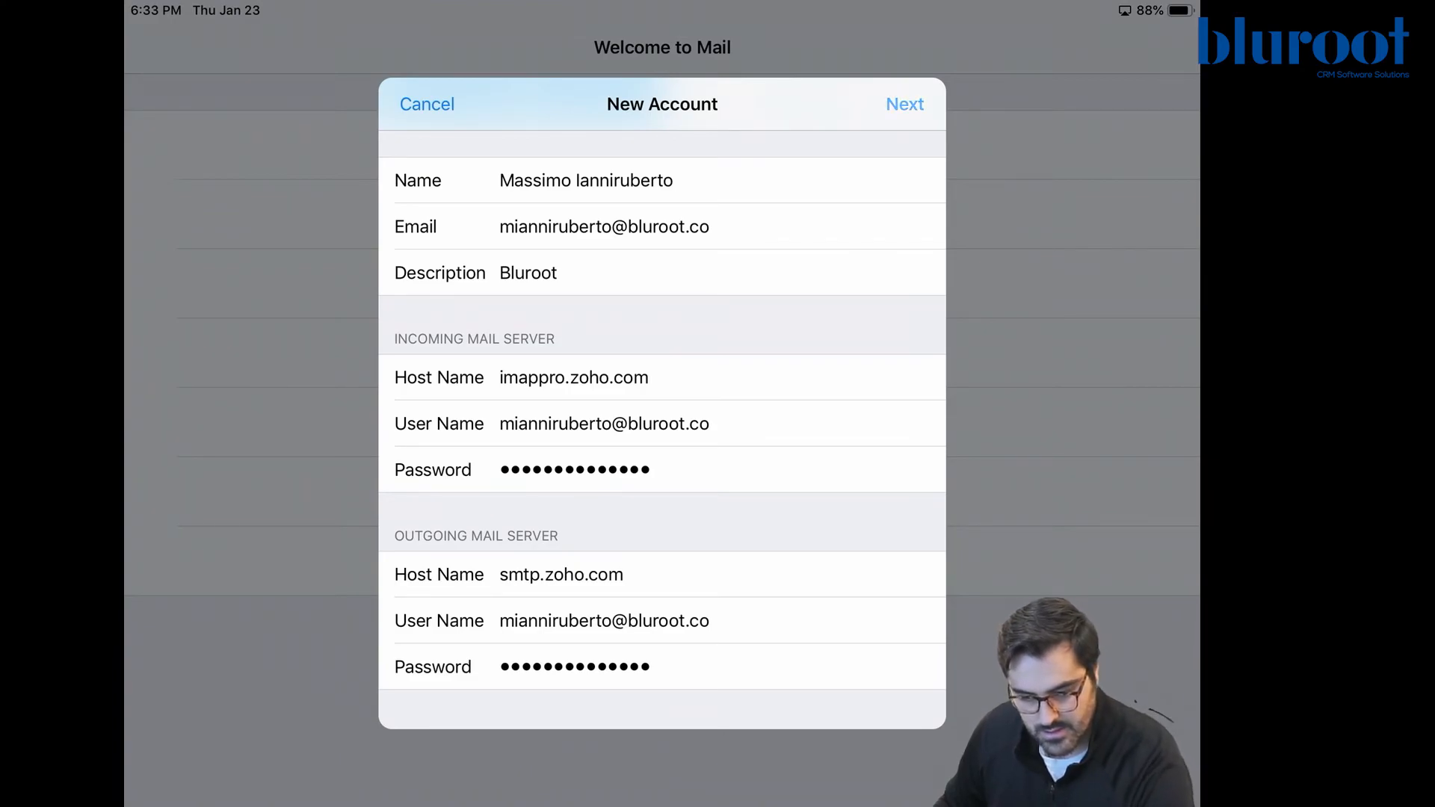
pyautogui.click(903, 103)
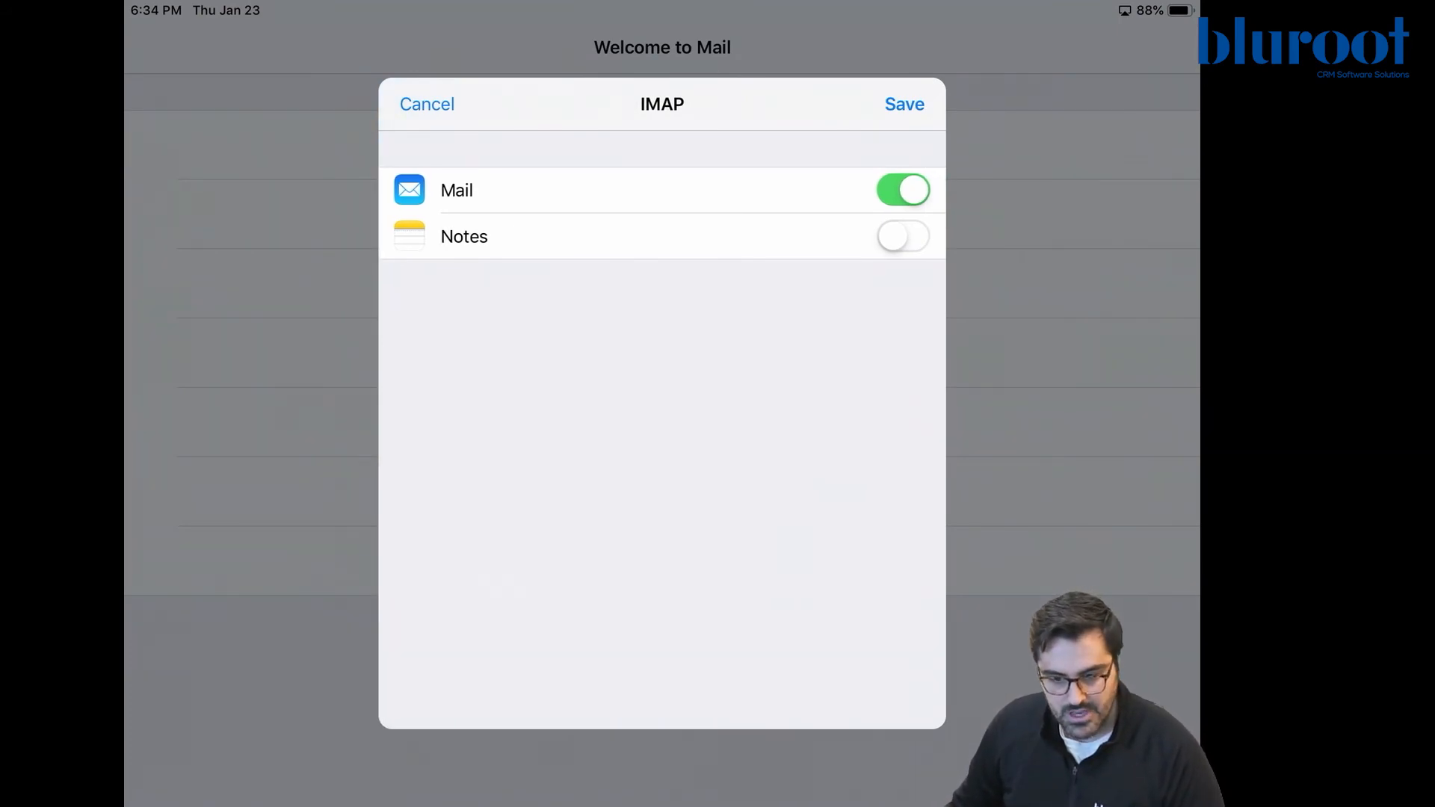
# Save the new IMAP account with Mail sync on and Notes off
pyautogui.click(903, 103)
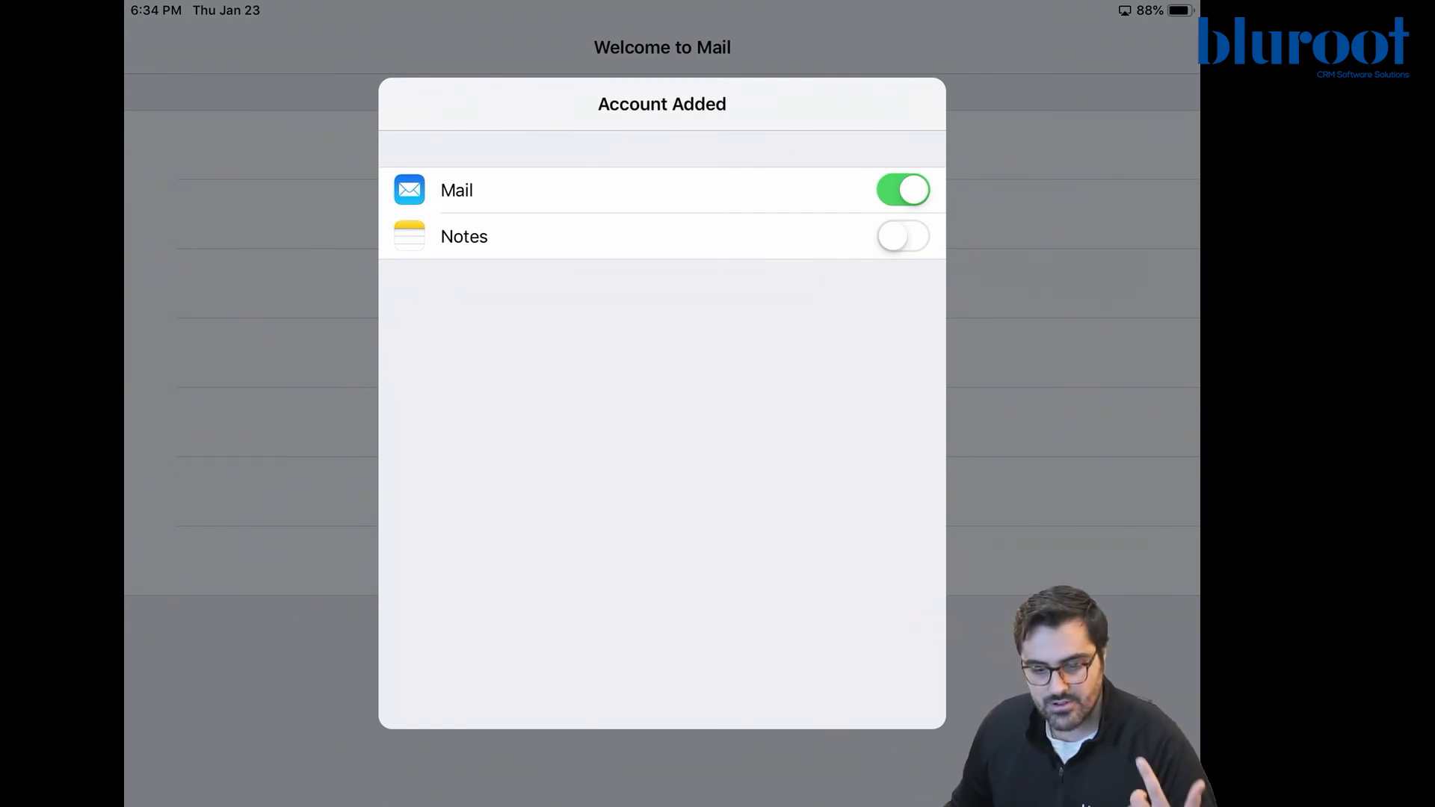